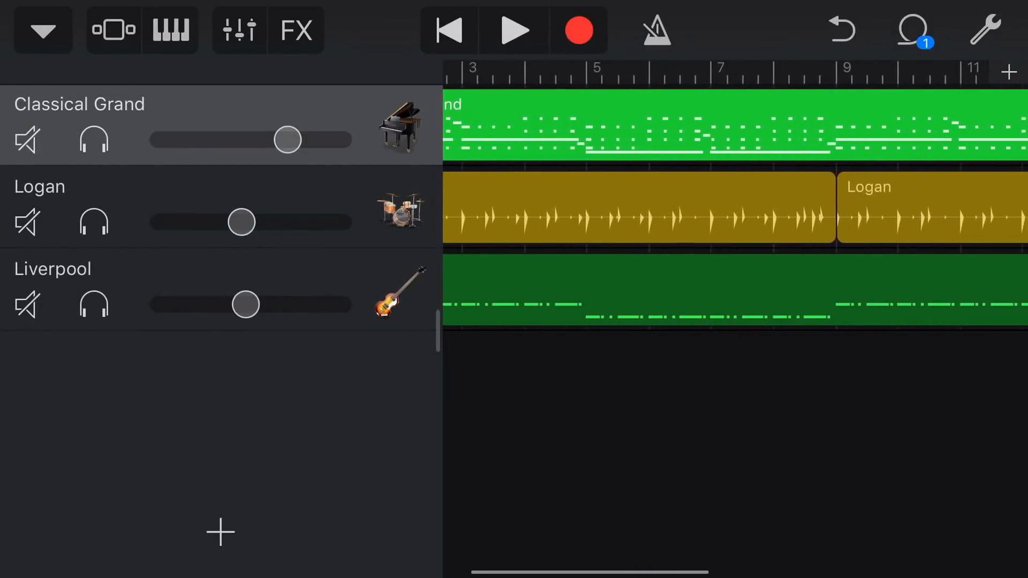
- Play back the arrangement to hear the Classical Grand piano before quantising
scroll("right", 3)
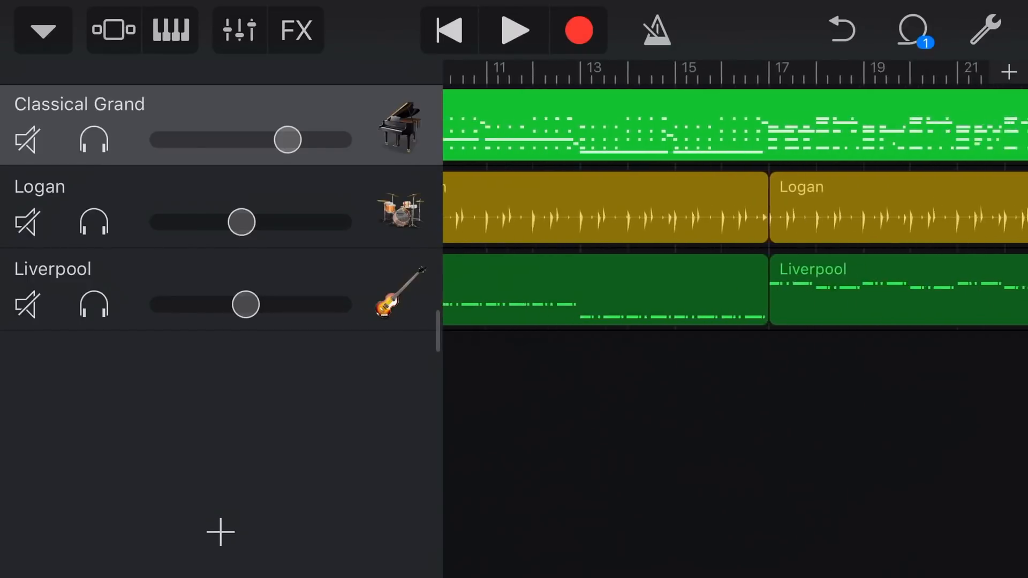
scroll("right", 3)
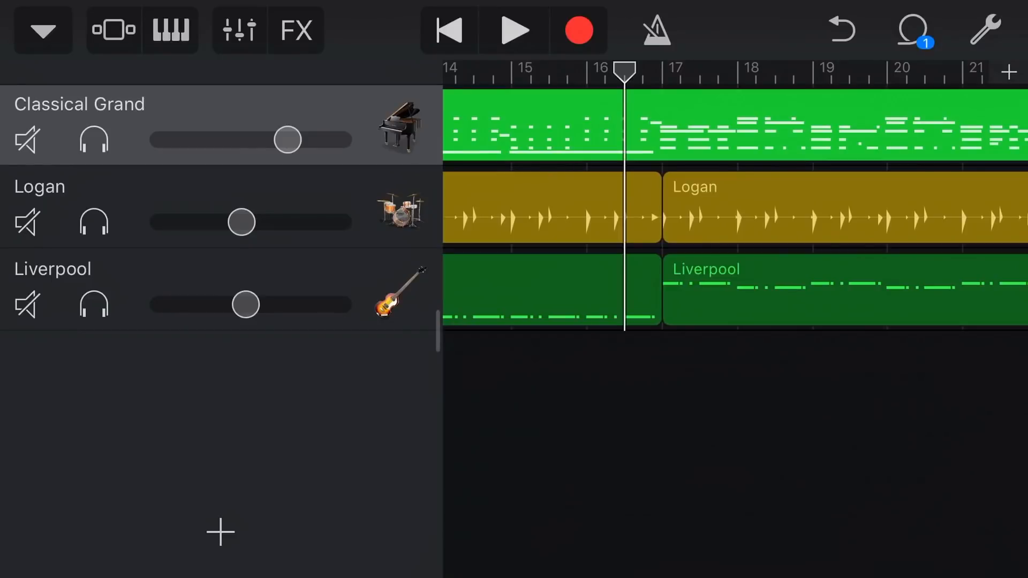
scroll("right", 3)
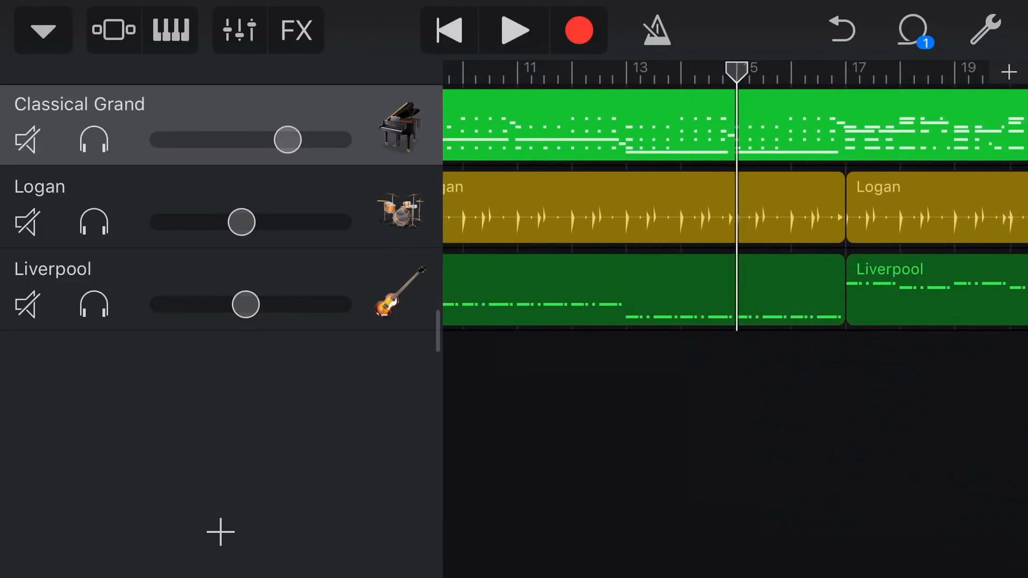
left_click(514, 29)
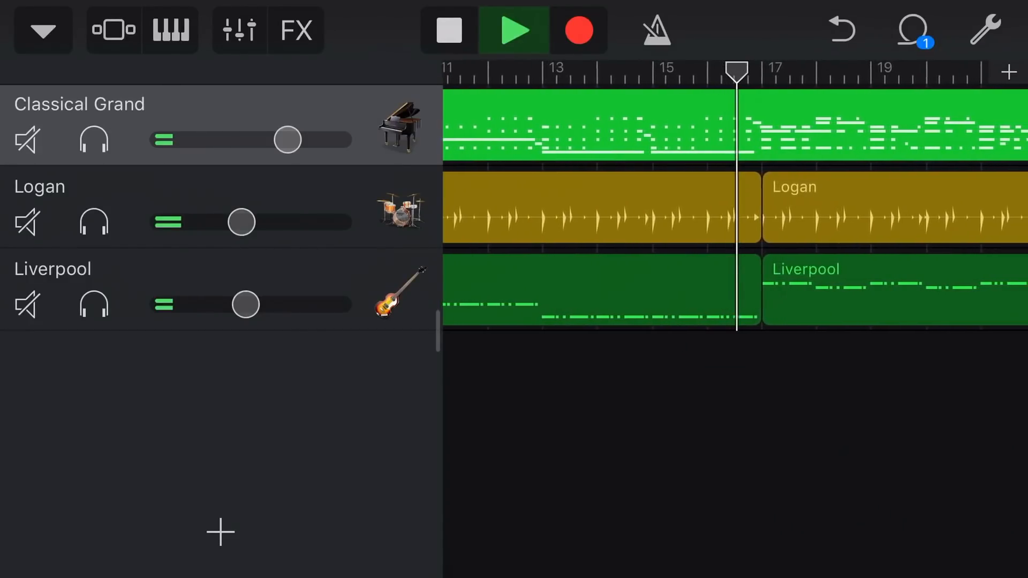
scroll("right", 3)
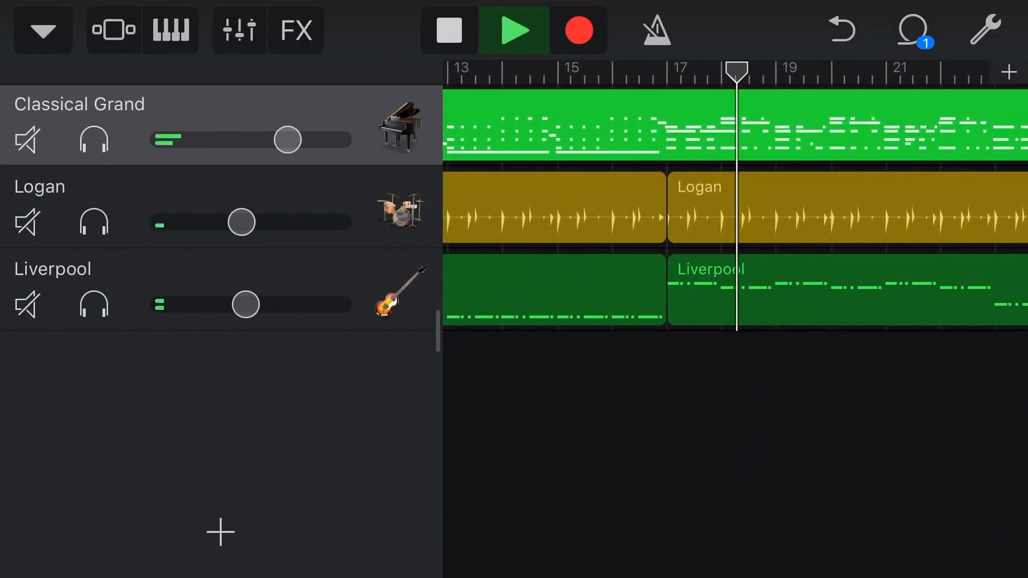
scroll("right", 3)
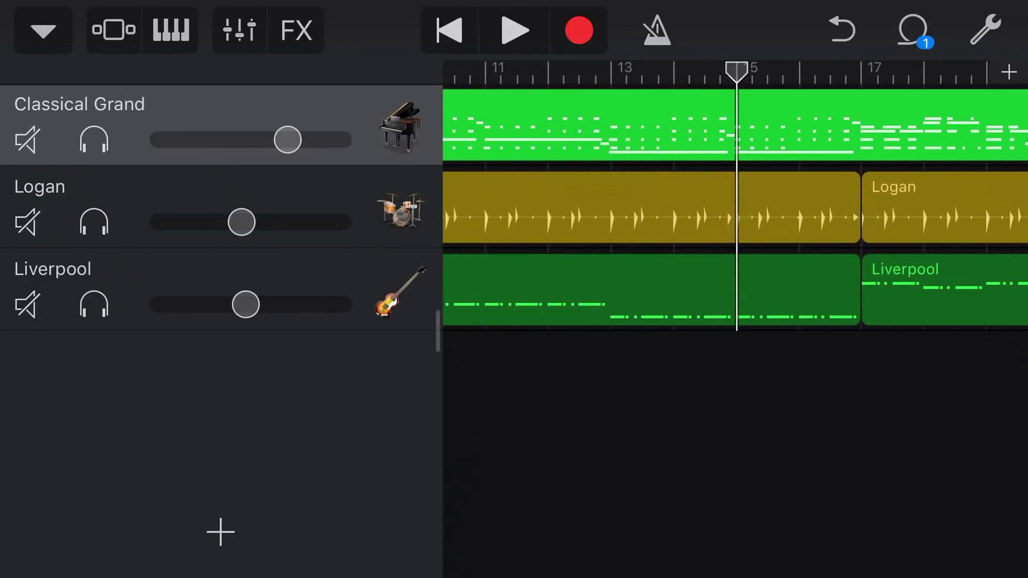
- Quantise the Classical Grand track to Straight 1/8 notes in Track Settings
left_click(238, 30)
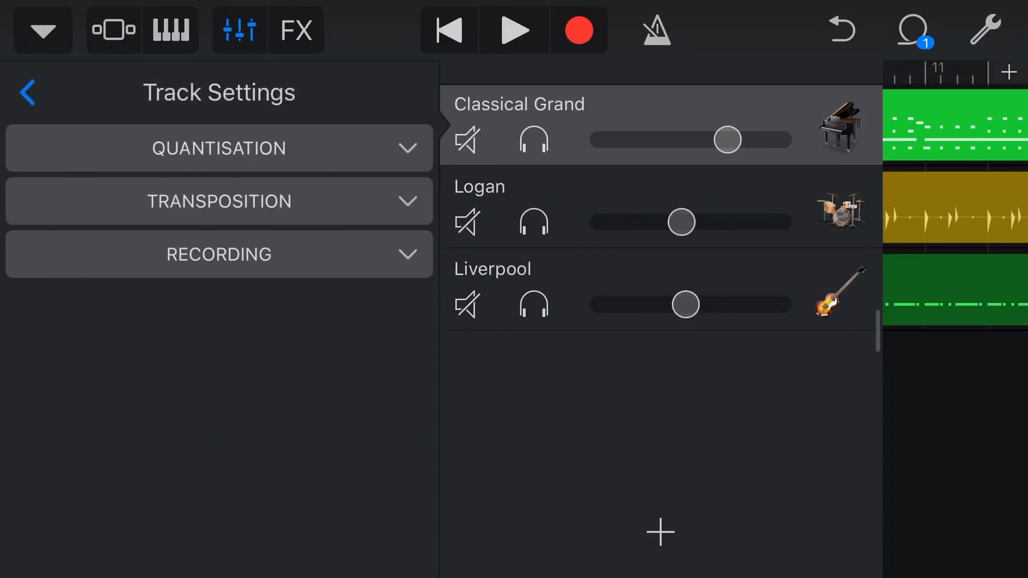
left_click(218, 148)
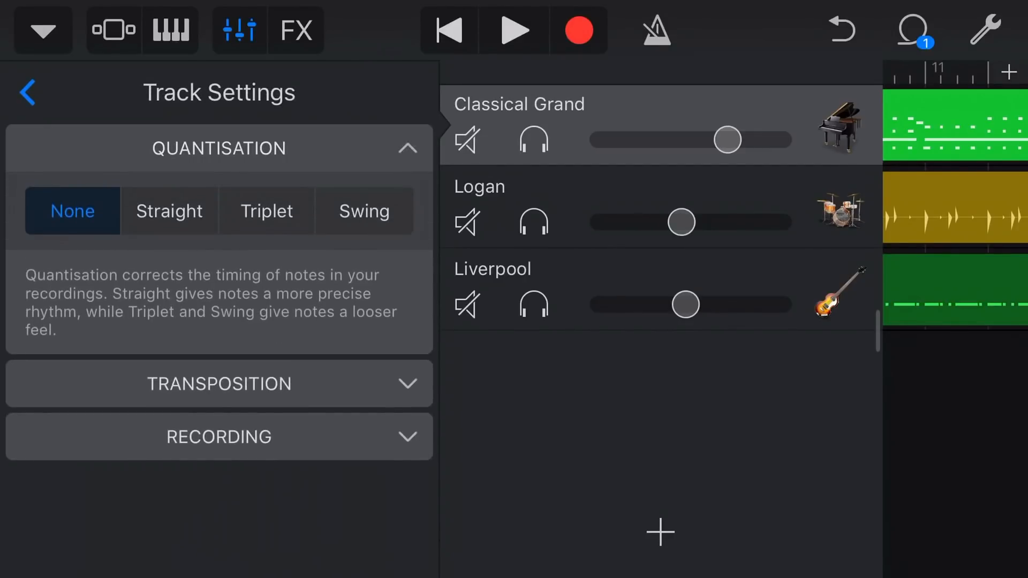
left_click(169, 211)
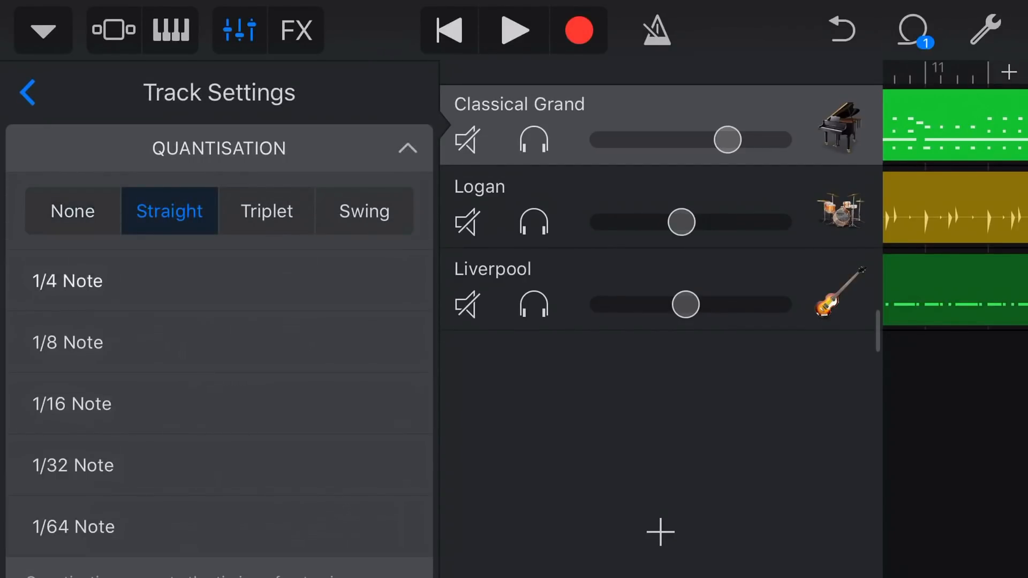
left_click(67, 341)
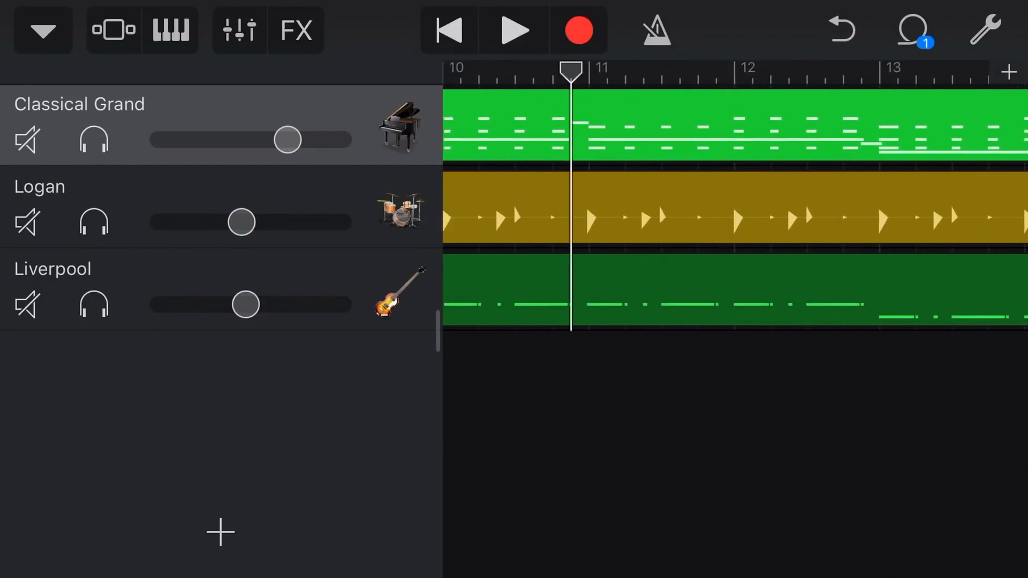
- Listen to the quantised piano, replaying from just before bar 17 to about bar 21
left_click(513, 30)
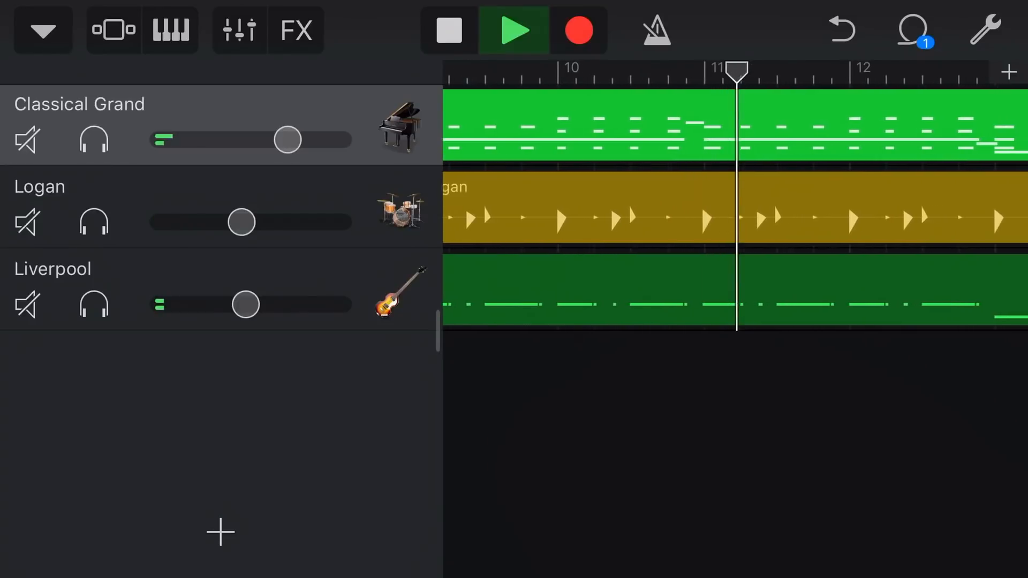
scroll("right", 3)
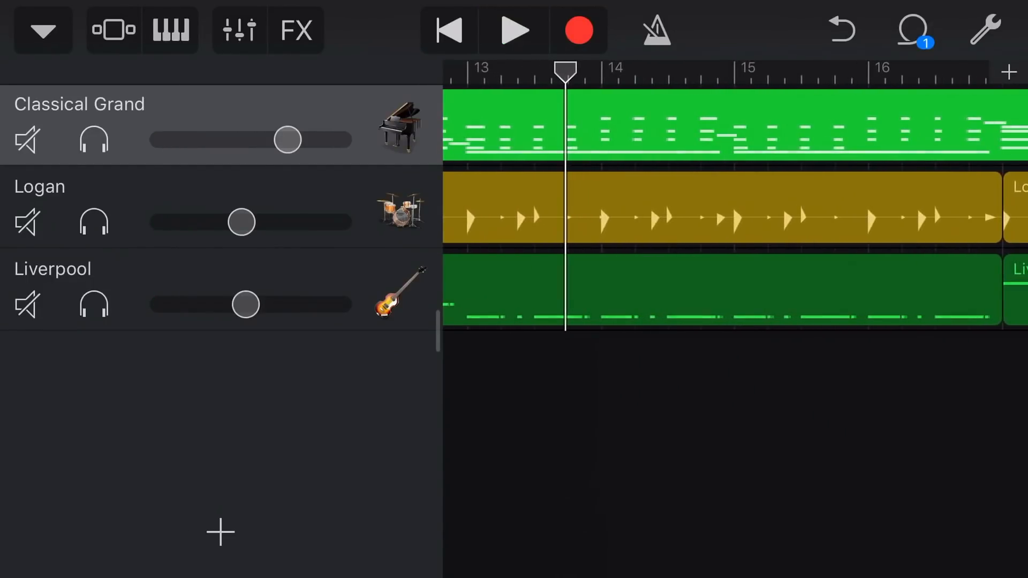
scroll("right", 3)
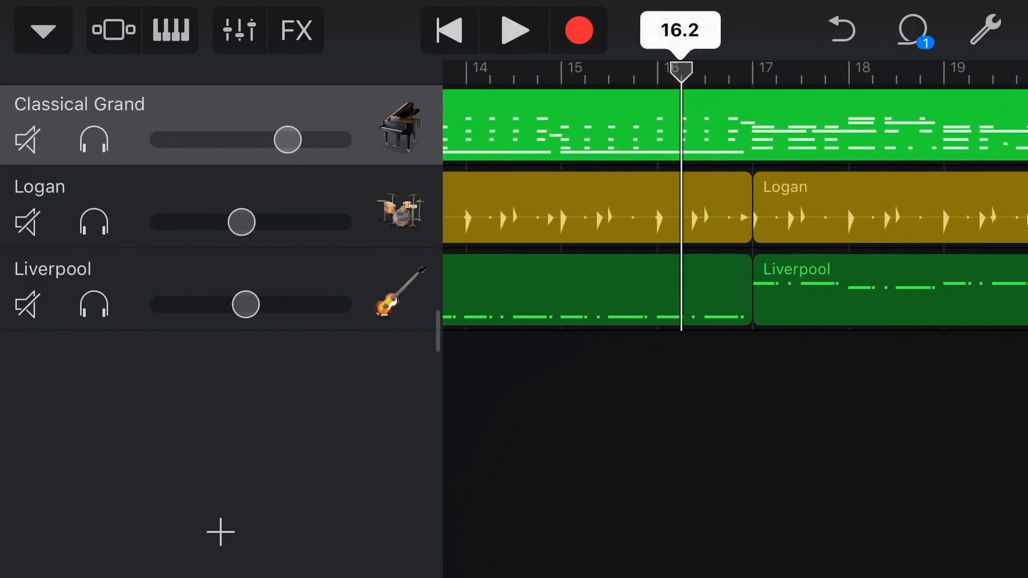
left_click(514, 30)
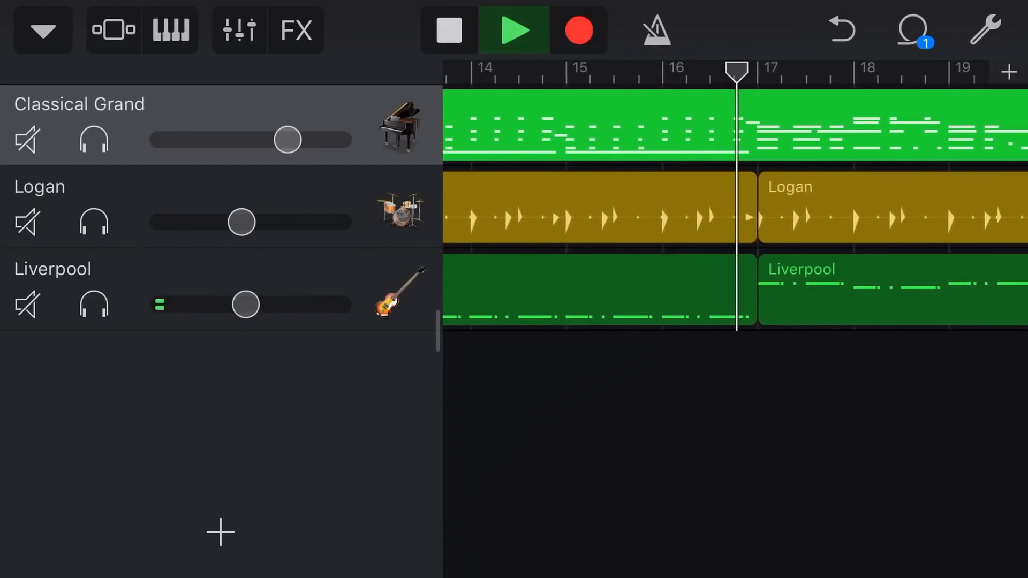
scroll("right", 3)
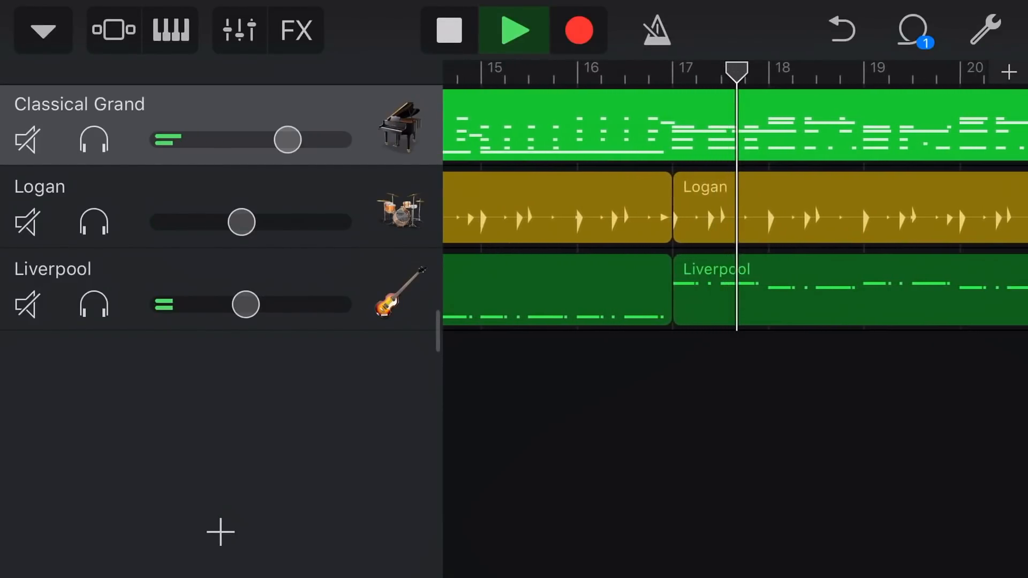
scroll("right", 3)
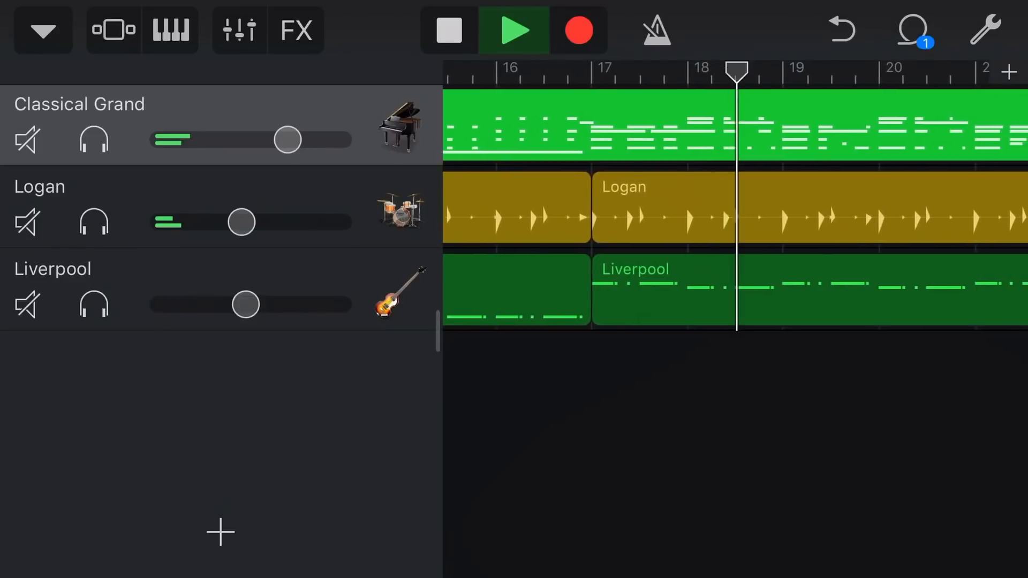
scroll("right", 3)
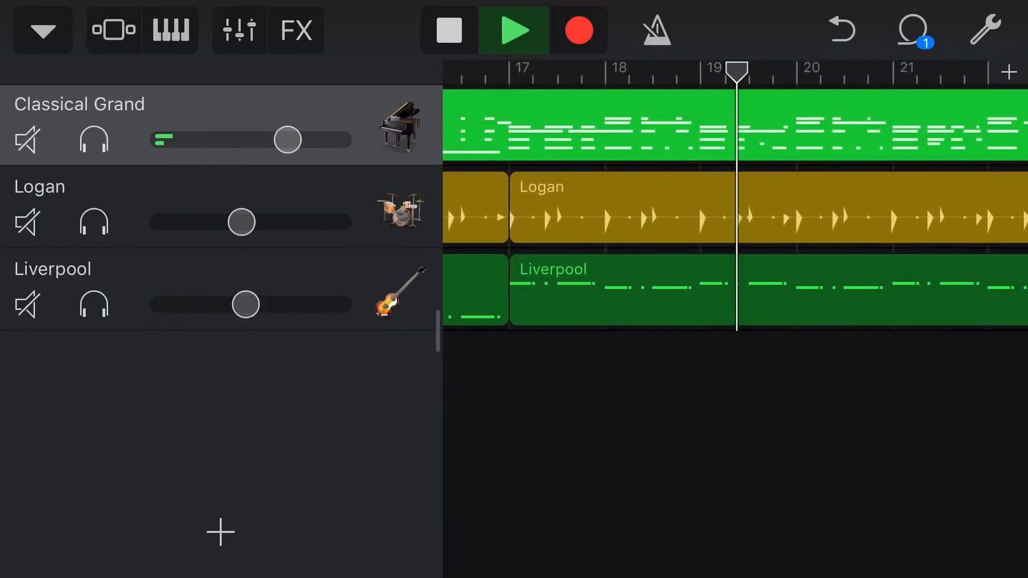
scroll("right", 3)
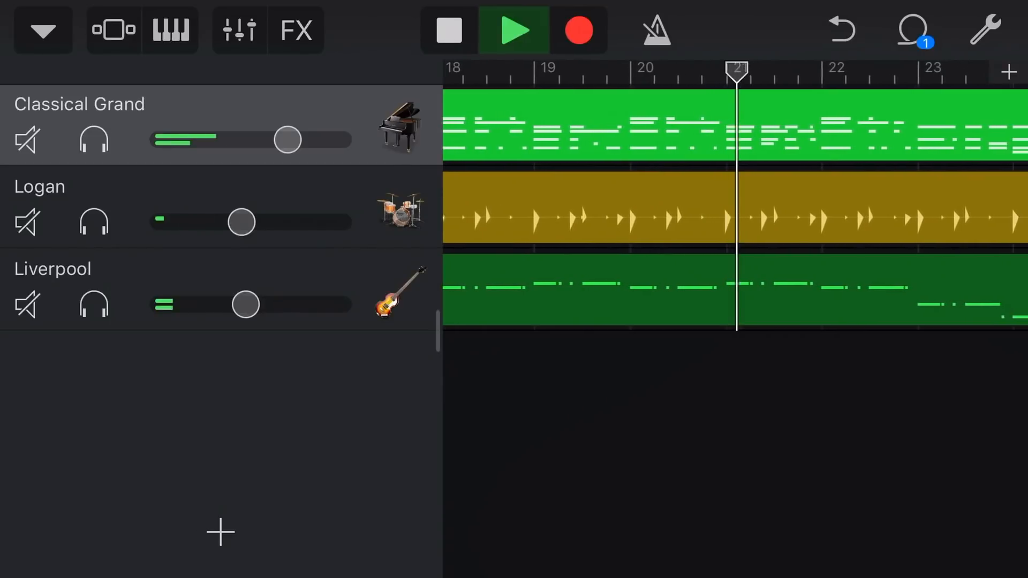
- Stop playback and bring up the Classical Grand track's controls
left_click(448, 30)
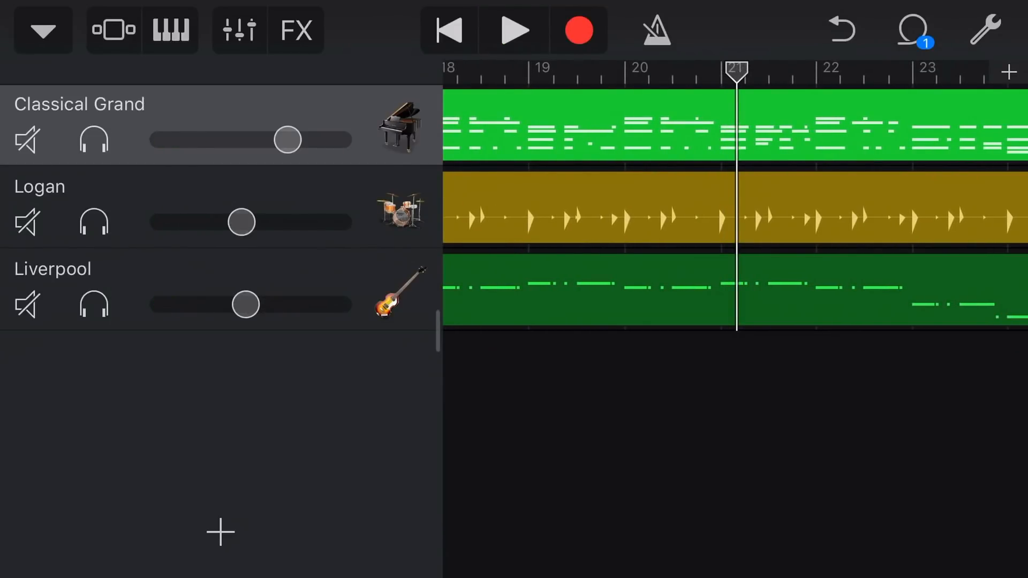
left_click(237, 30)
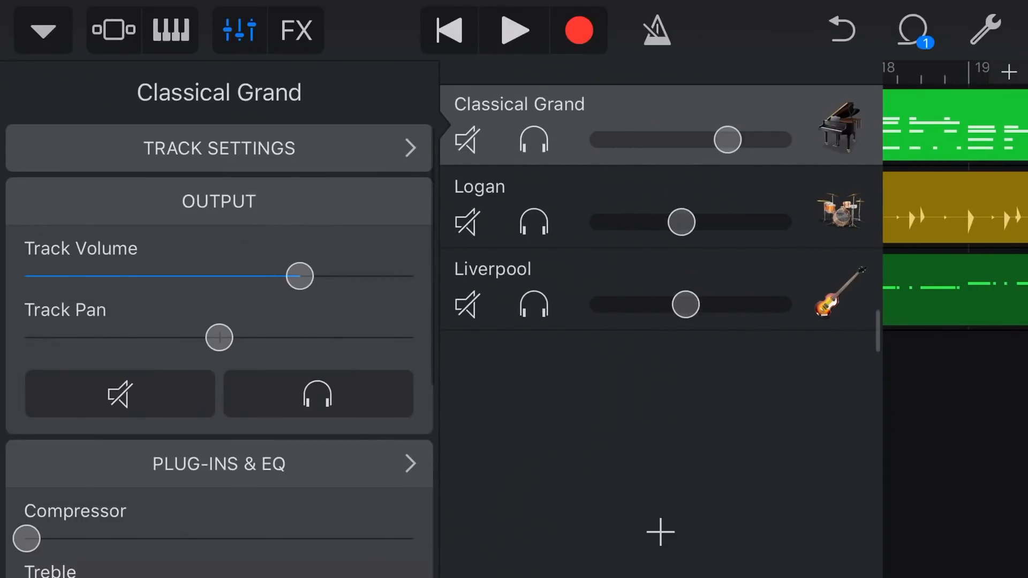
- Try 1/32, 1/64 and 1/4 note quantisation, leave it at 1/8 and return to the arrangement
left_click(219, 148)
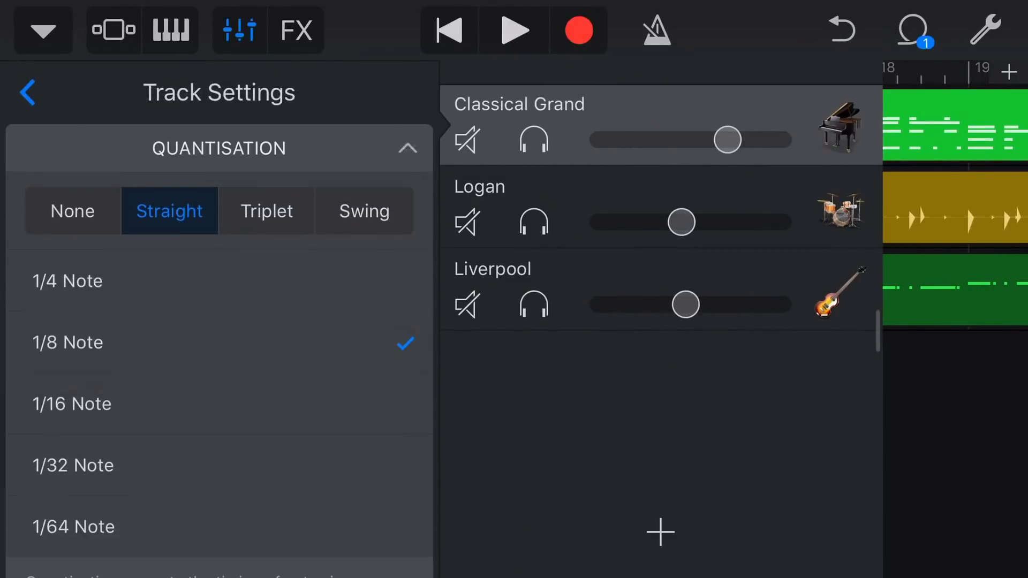
left_click(73, 465)
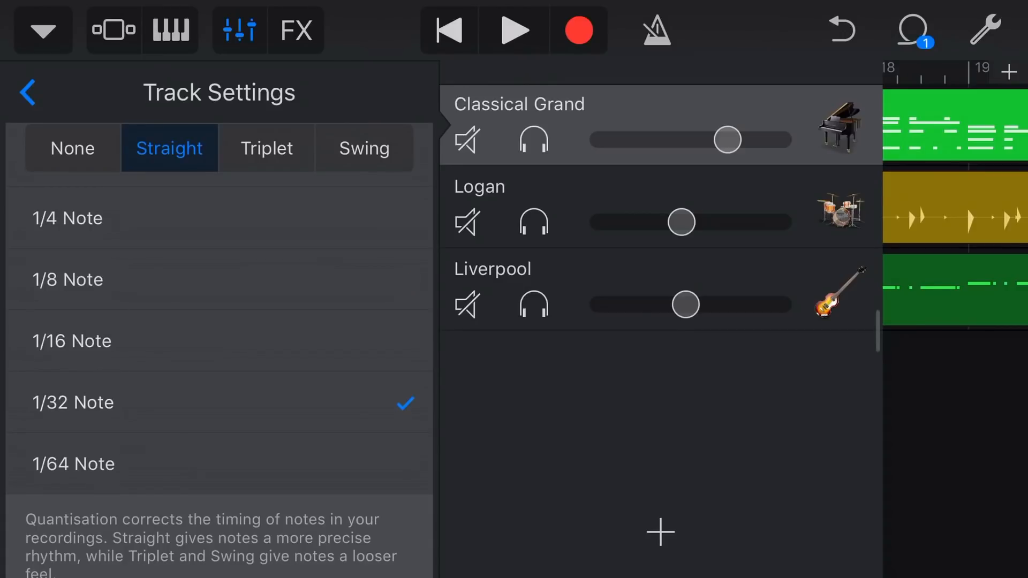
left_click(74, 464)
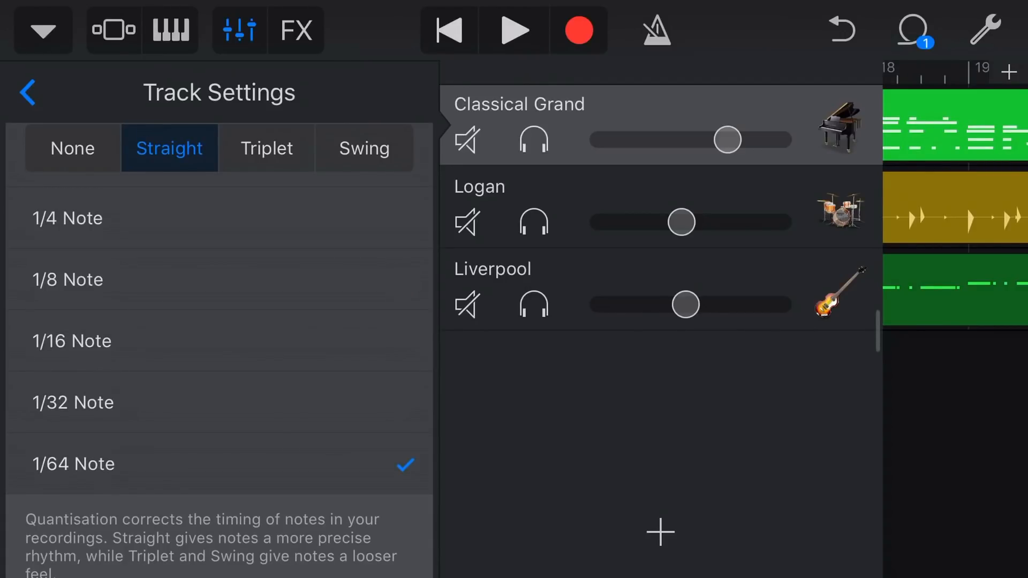
left_click(66, 218)
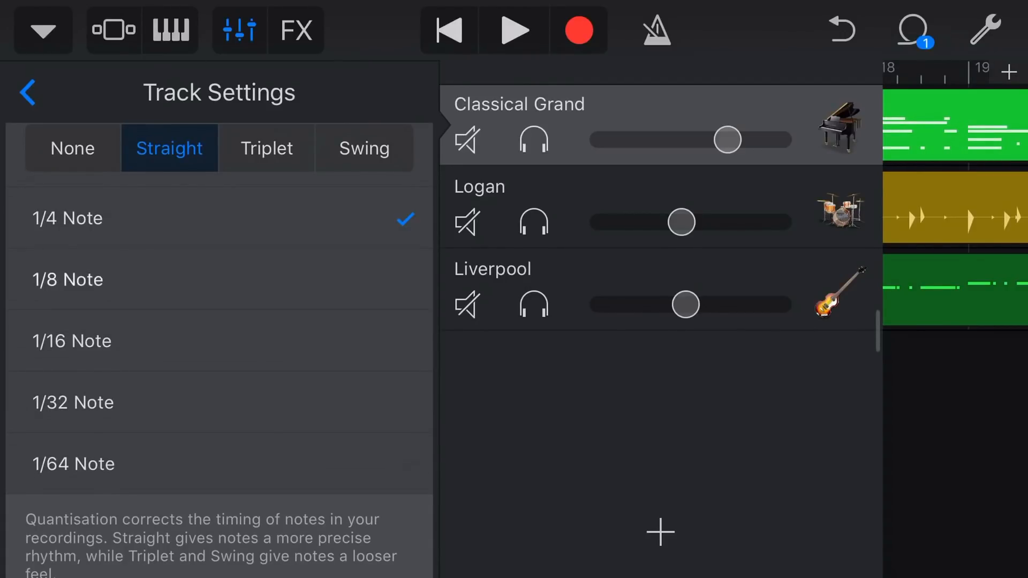
left_click(68, 279)
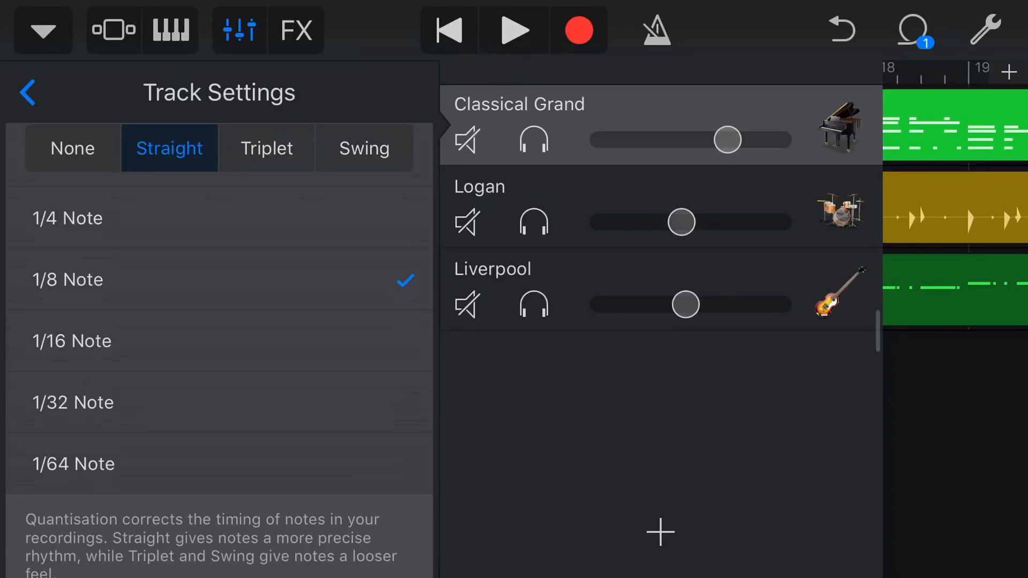
left_click(26, 92)
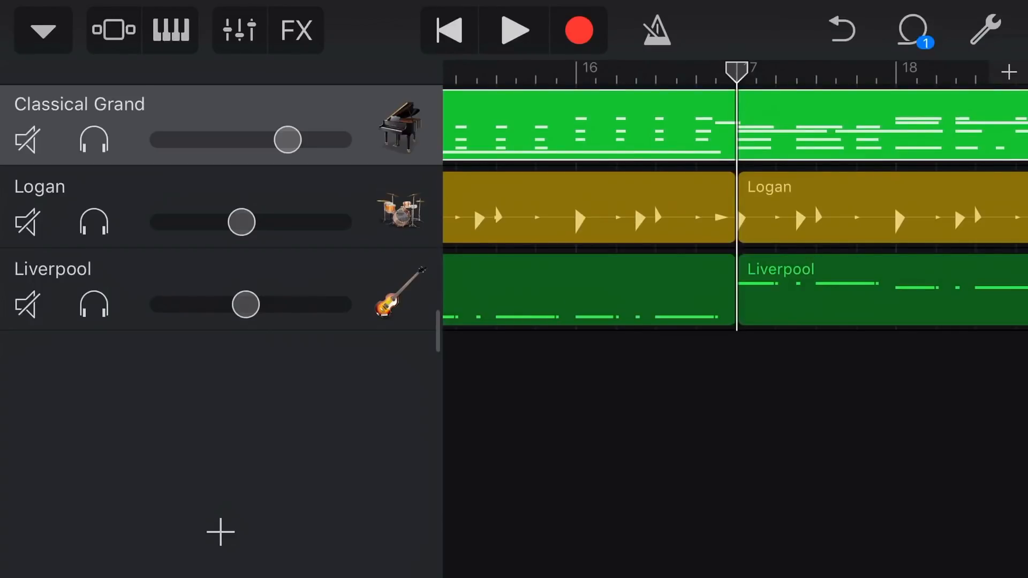
- Split the Classical Grand piano region at bar 17 into two regions
left_click(587, 124)
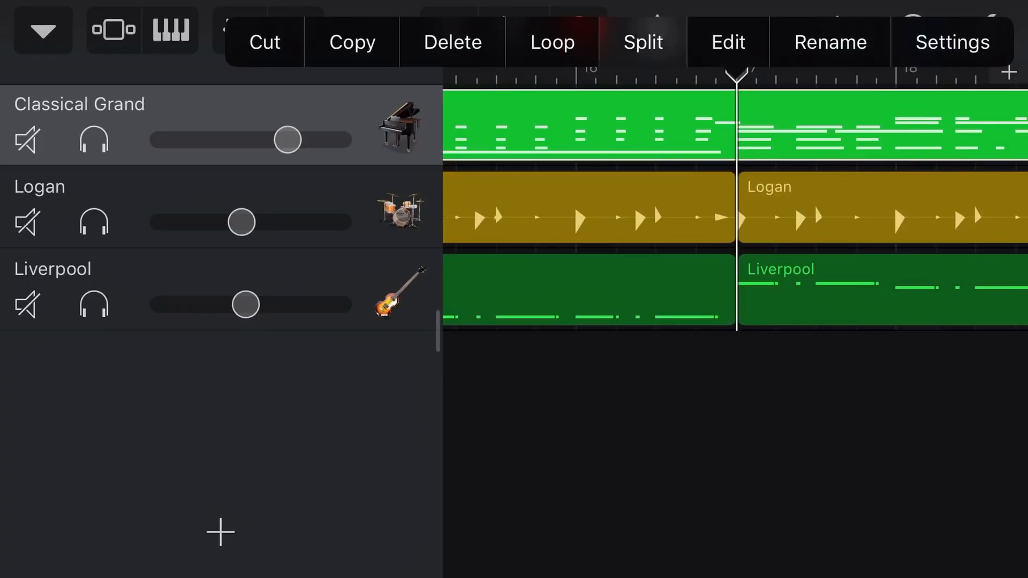
left_click(642, 42)
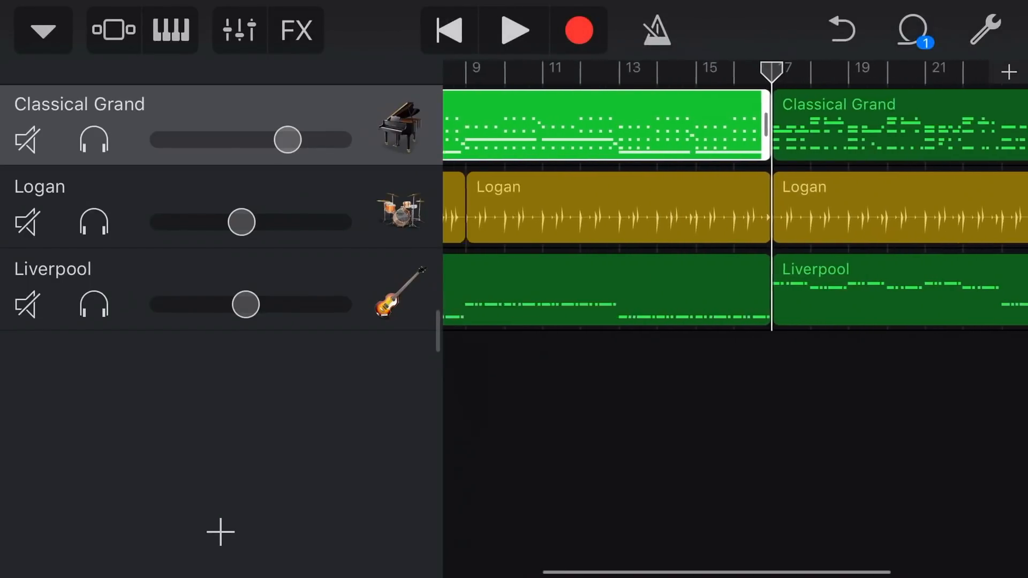
scroll("right", 3)
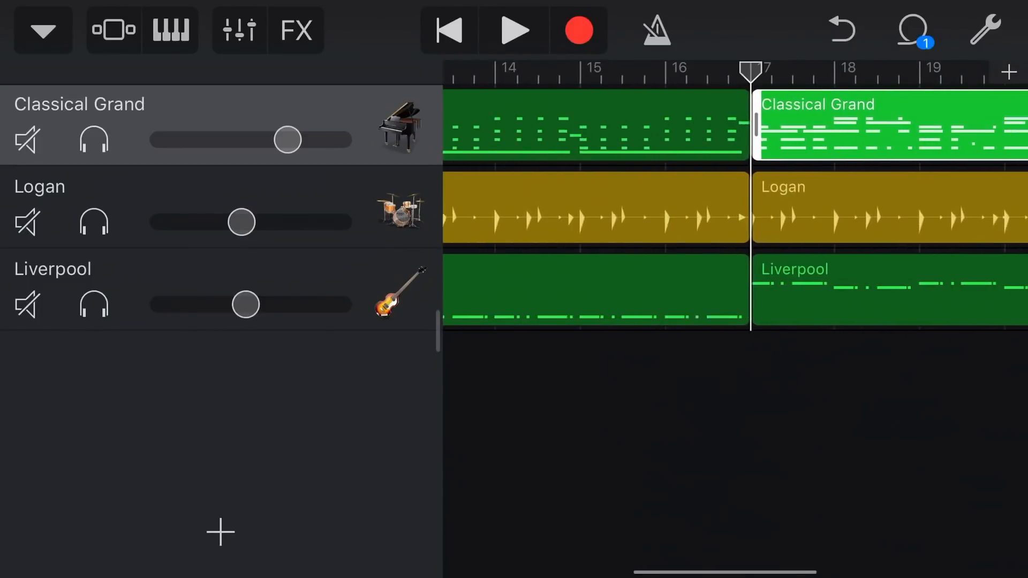
- Review the first piano region's settings and keep its quantisation at 1/8 Note
left_click(590, 125)
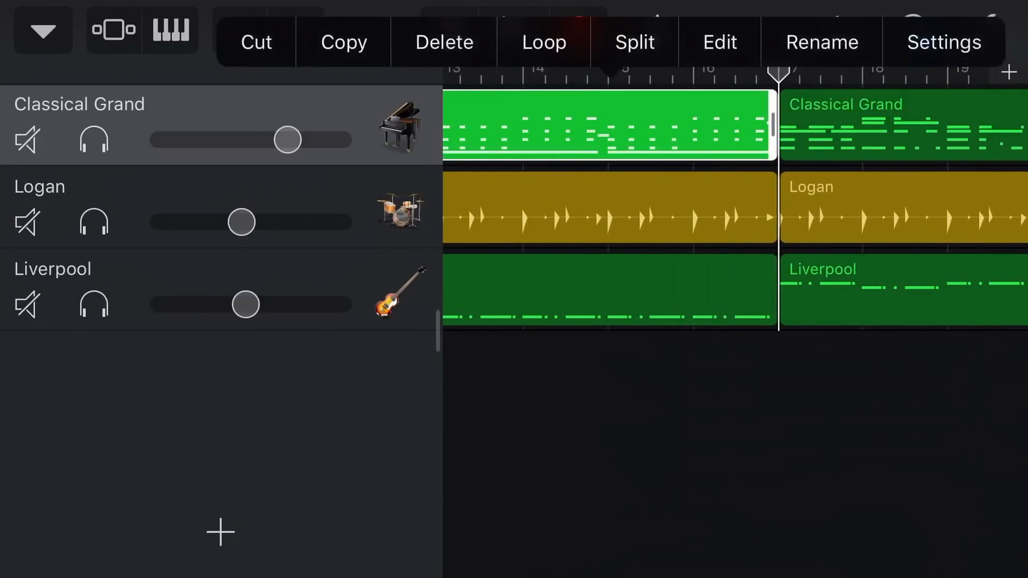
left_click(945, 42)
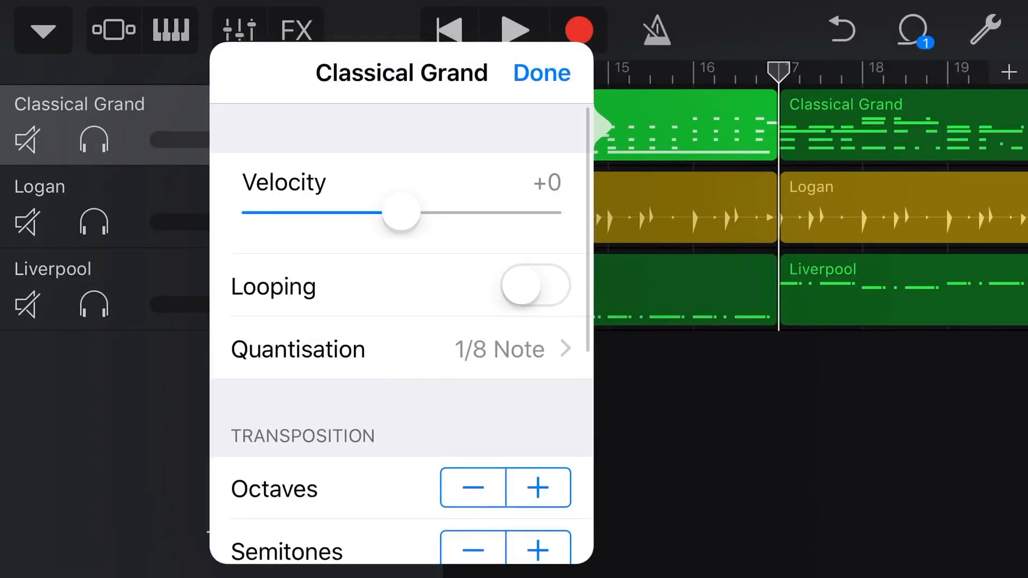
left_click(401, 348)
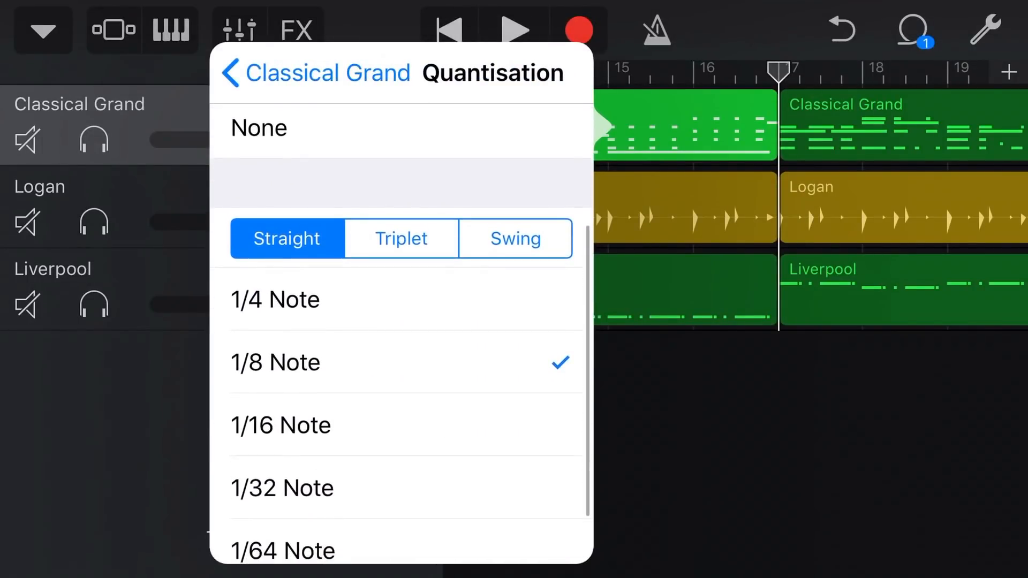
left_click(239, 72)
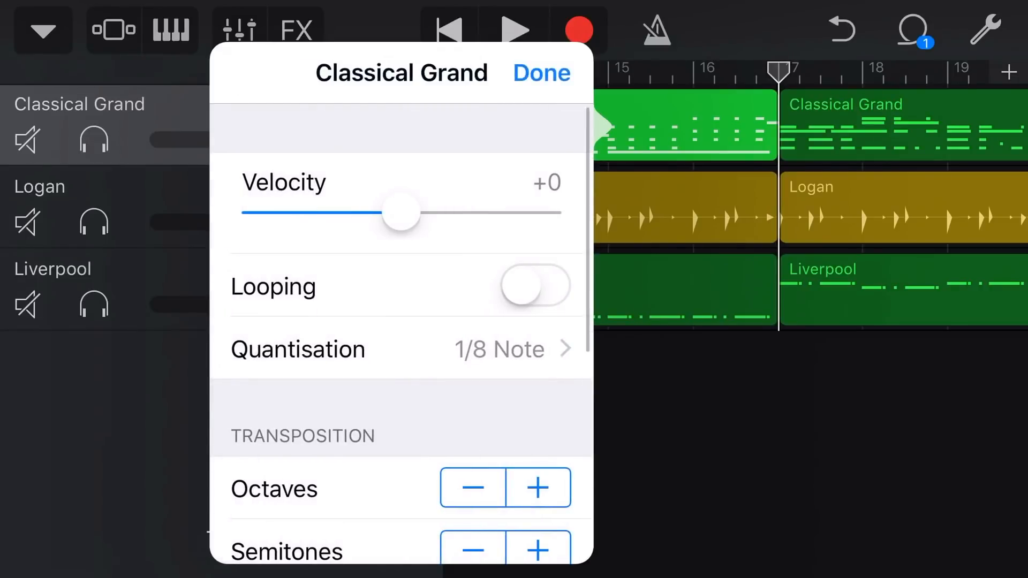
- Move on to the settings of the piano region after bar 17
left_click(540, 72)
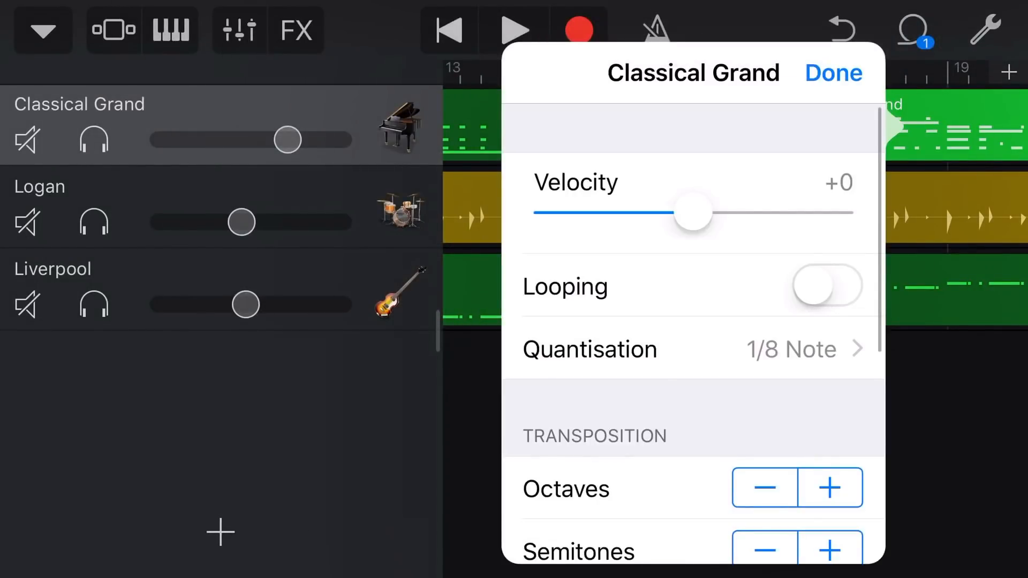
left_click(693, 349)
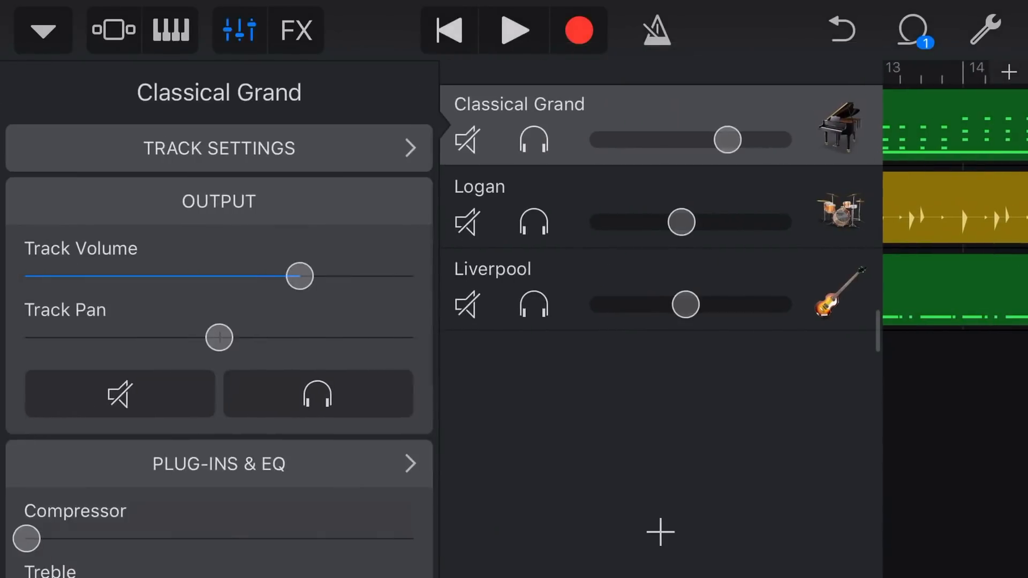
left_click(218, 148)
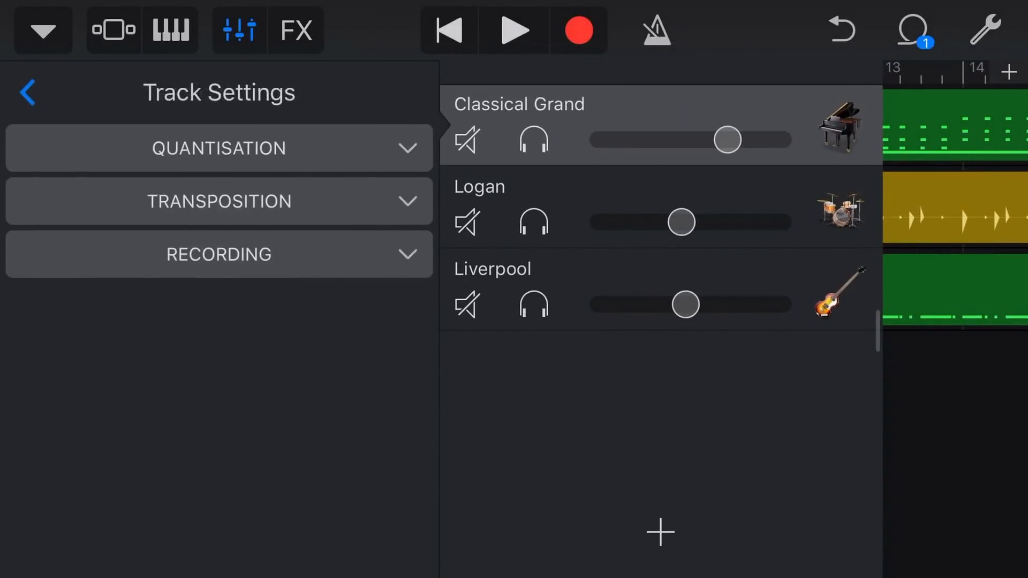
left_click(218, 148)
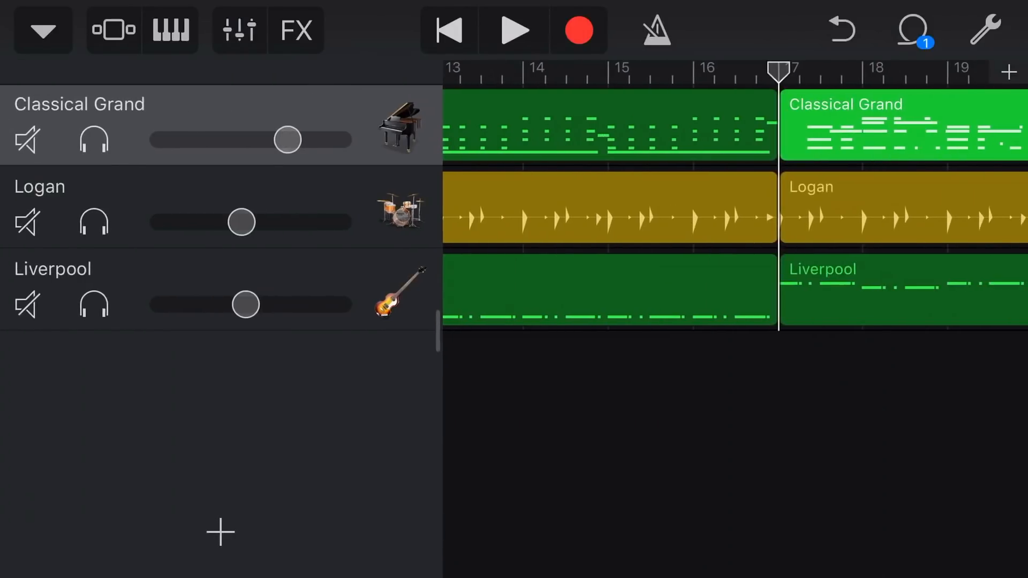
- Play the split arrangement across bar 17 to about bar 19 to hear both piano halves
left_click(899, 125)
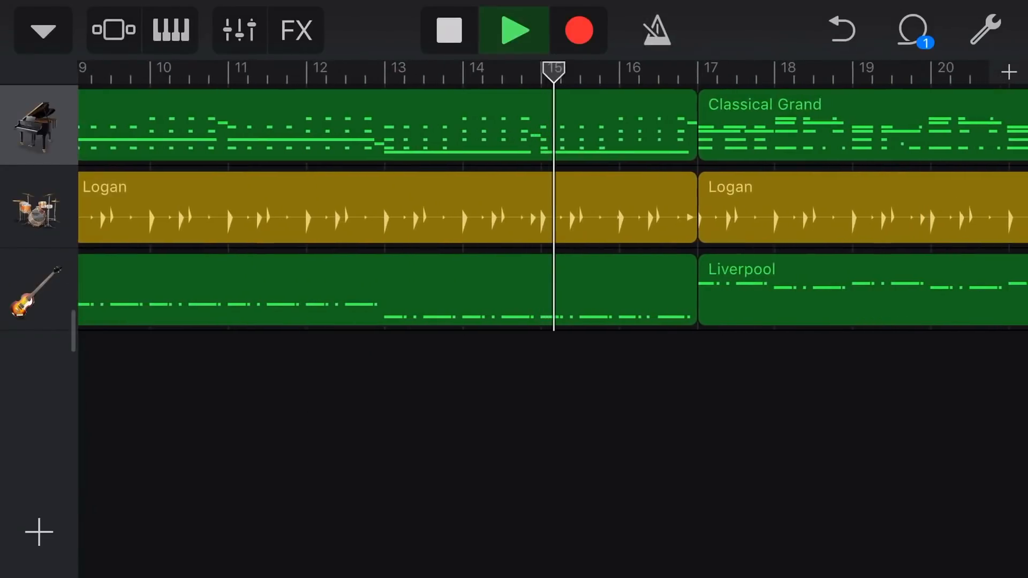
scroll("right", 3)
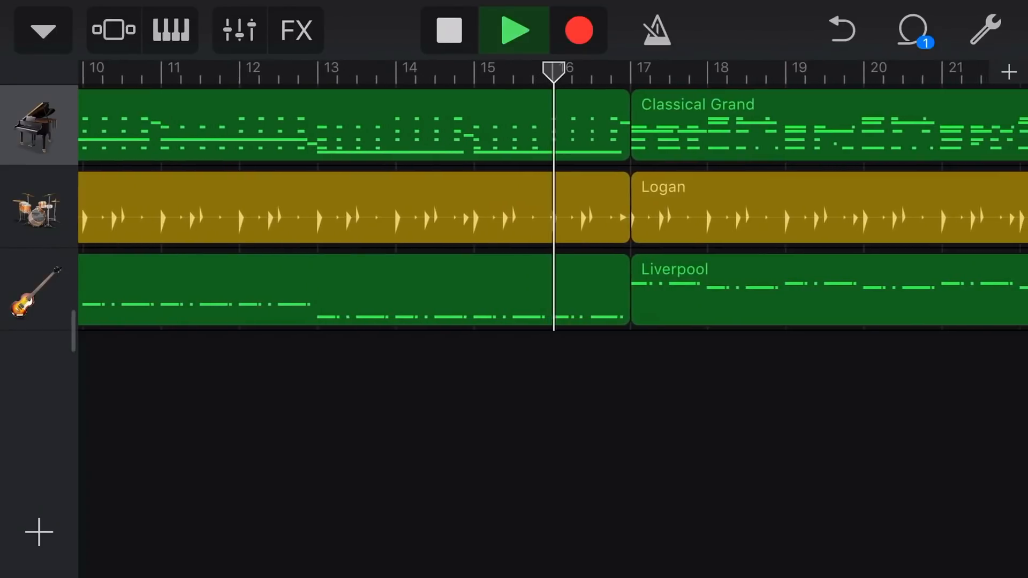
scroll("right", 3)
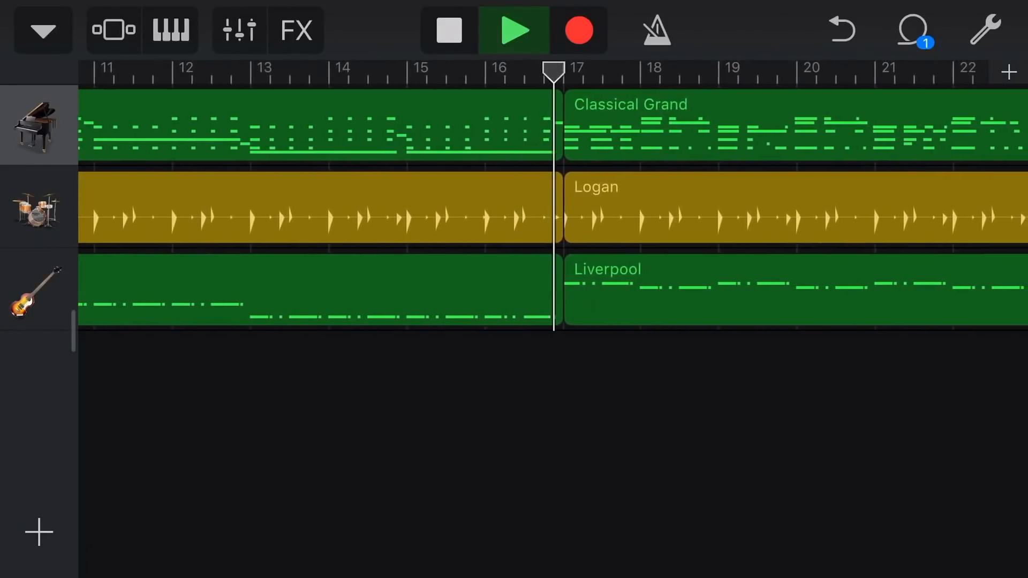
scroll("right", 3)
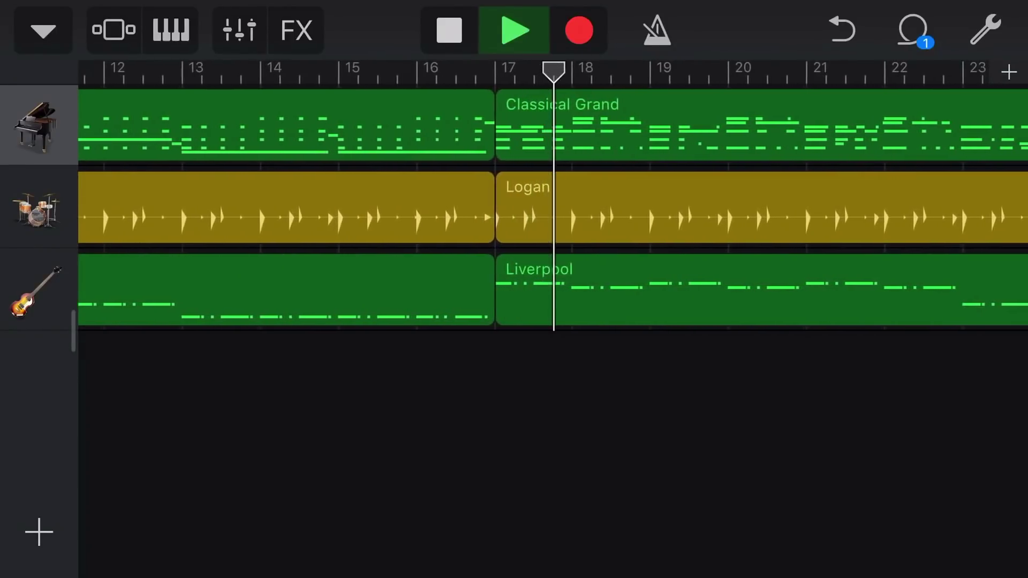
scroll("right", 3)
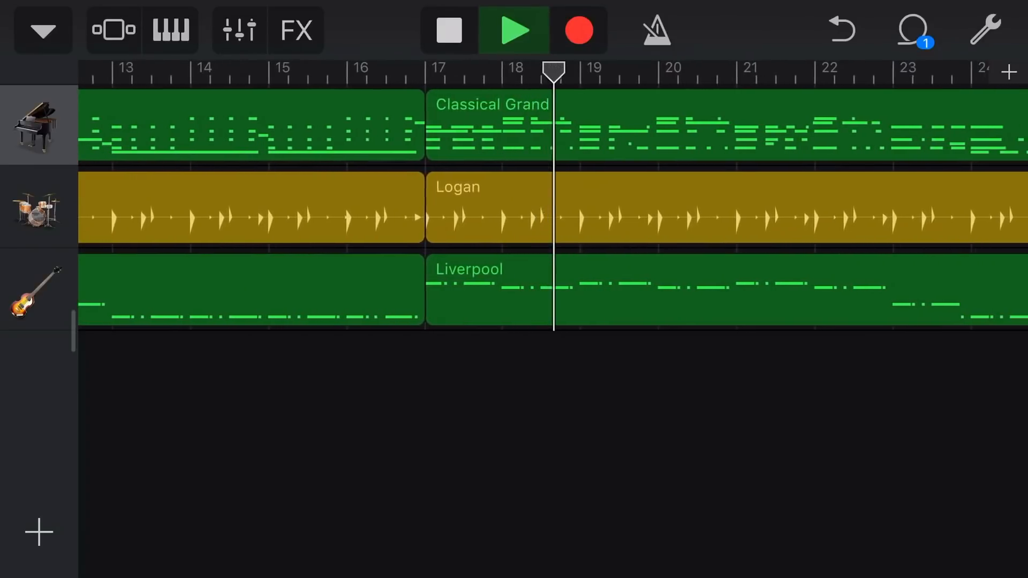
scroll("right", 3)
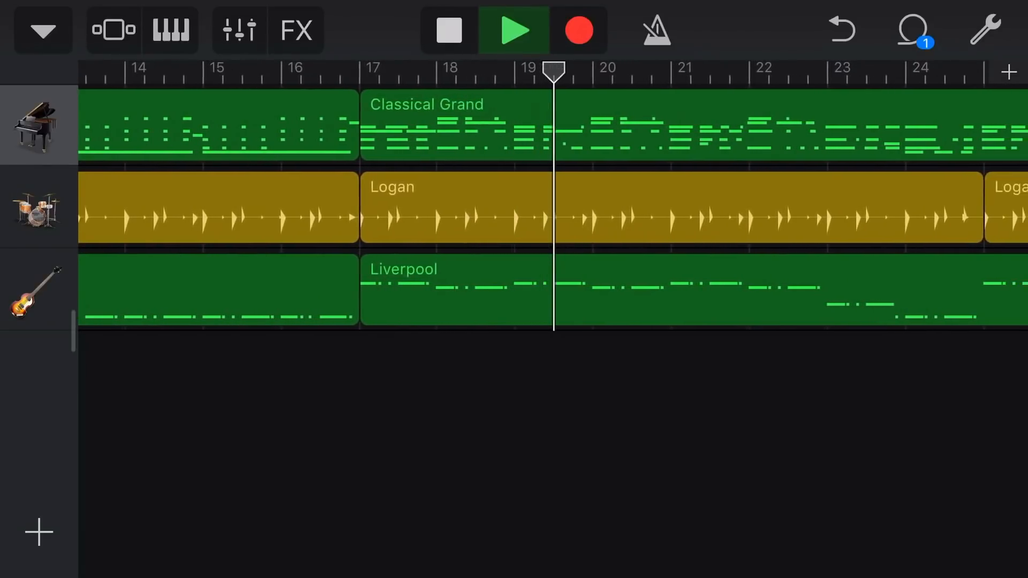
scroll("right", 3)
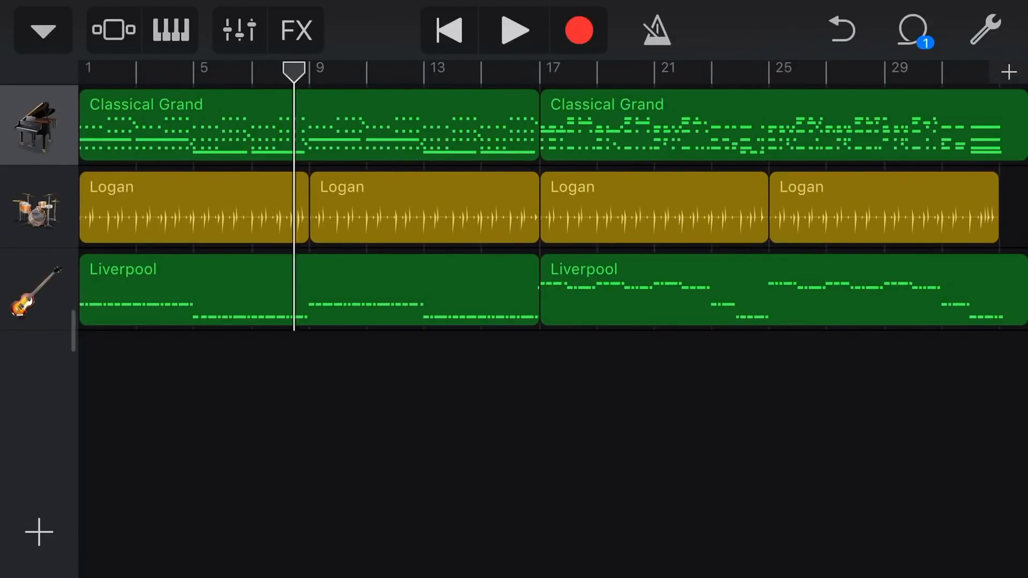
- Confirm the first piano region reads 1/8 and the second region reads None
left_click(183, 124)
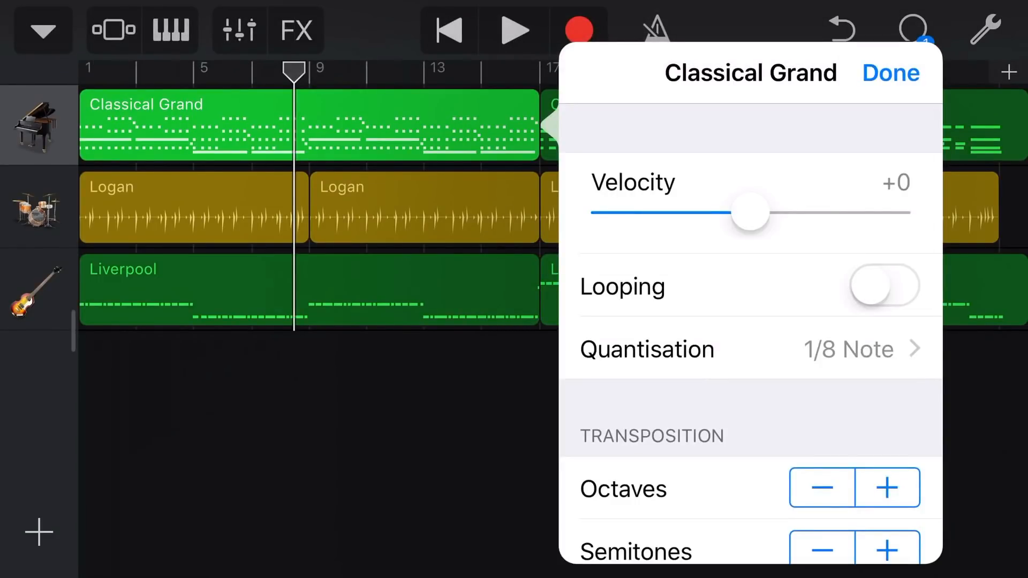
left_click(846, 349)
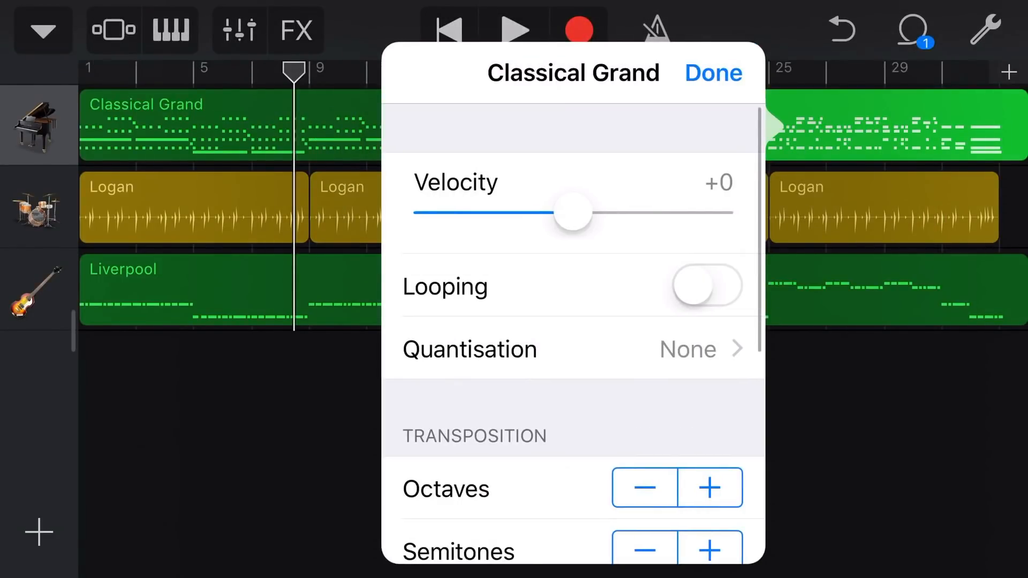
left_click(714, 71)
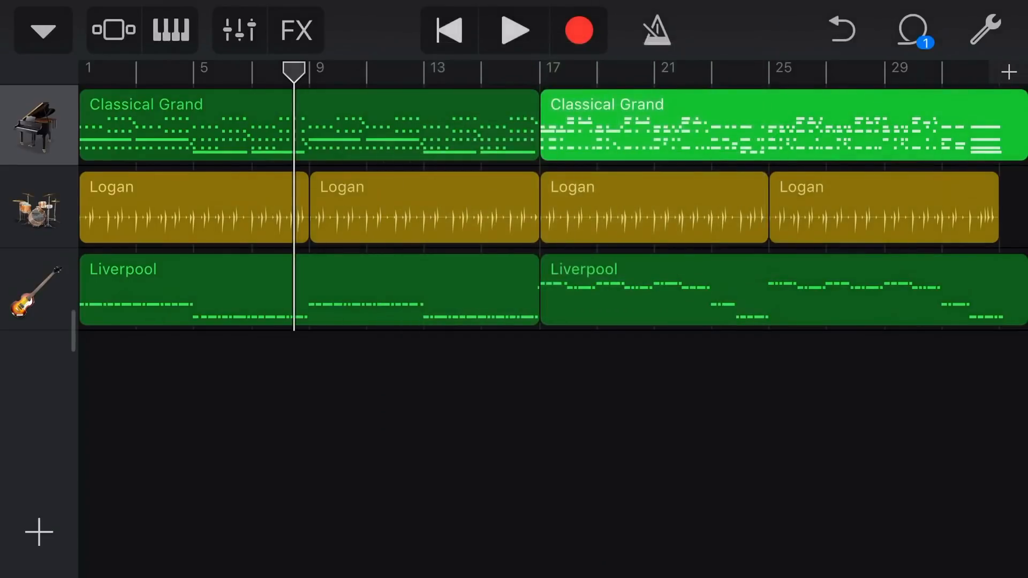
- Confirm the Classical Grand track's quantisation shows Multiple
left_click(239, 30)
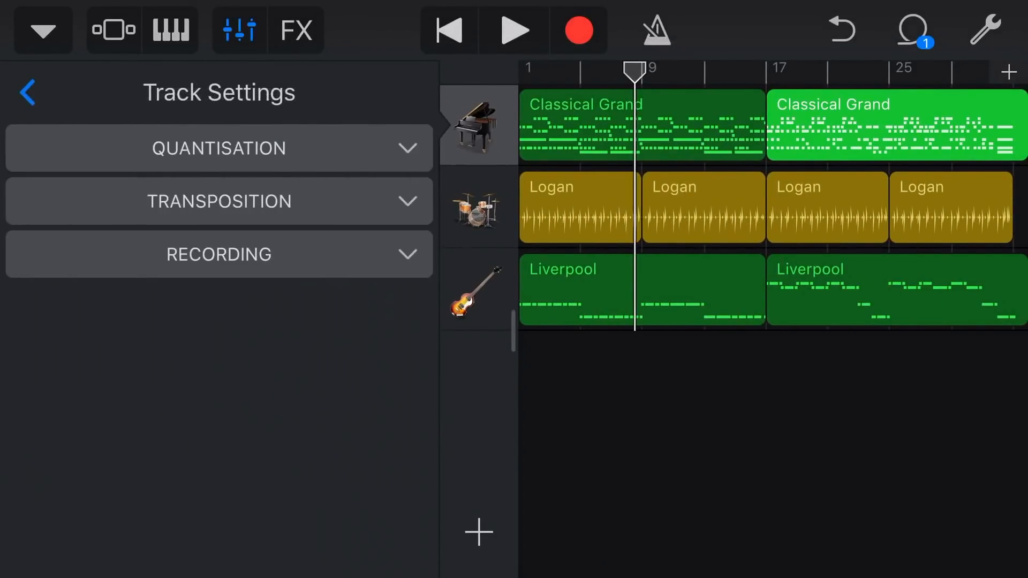
left_click(219, 148)
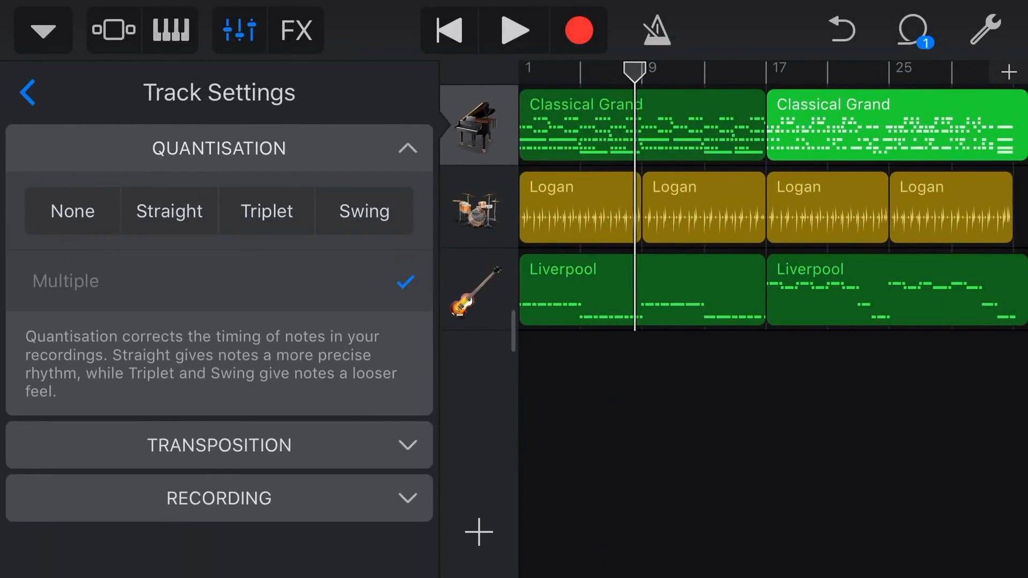
left_click(28, 92)
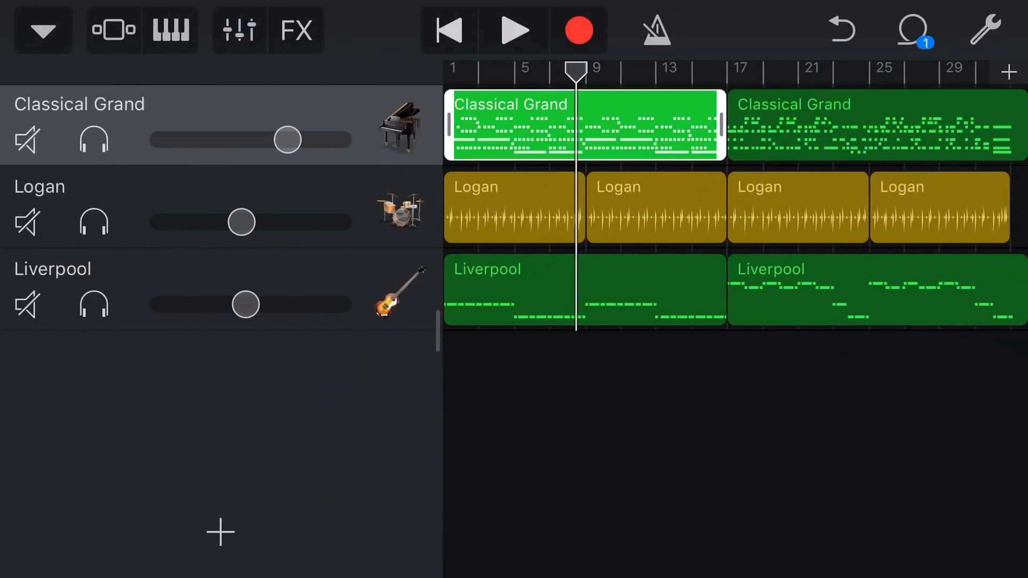
left_click(513, 207)
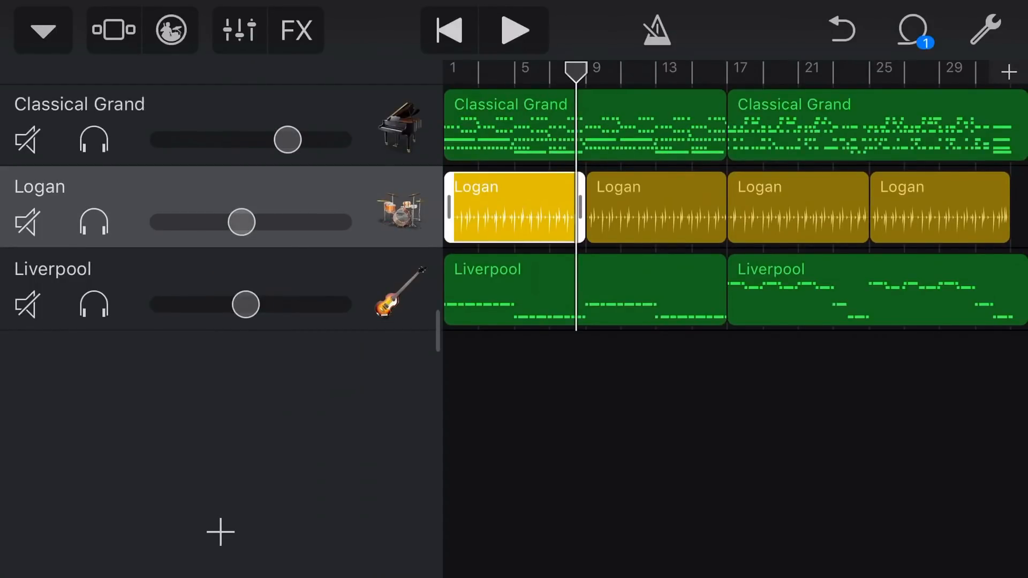
left_click(796, 207)
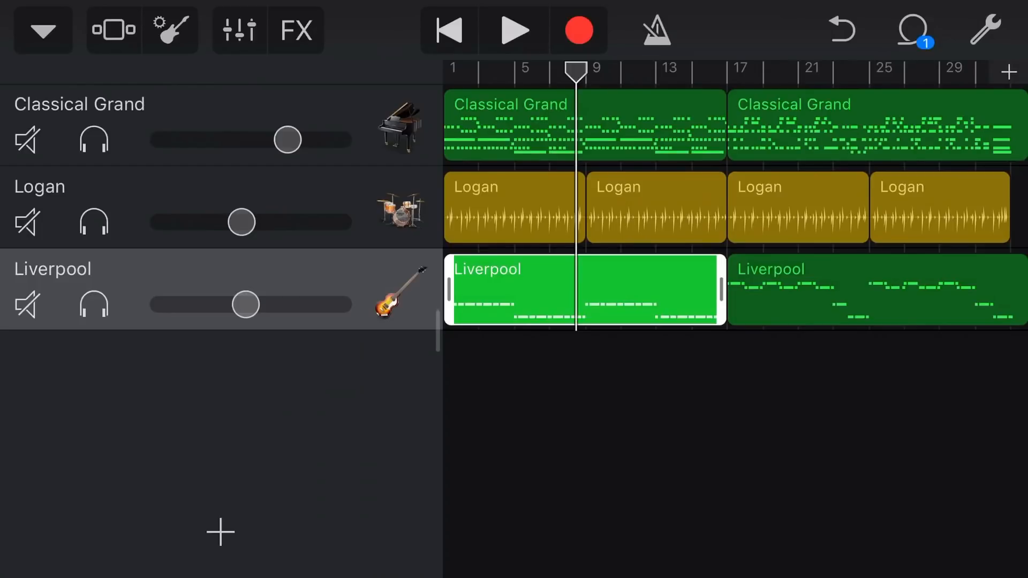
left_click(798, 207)
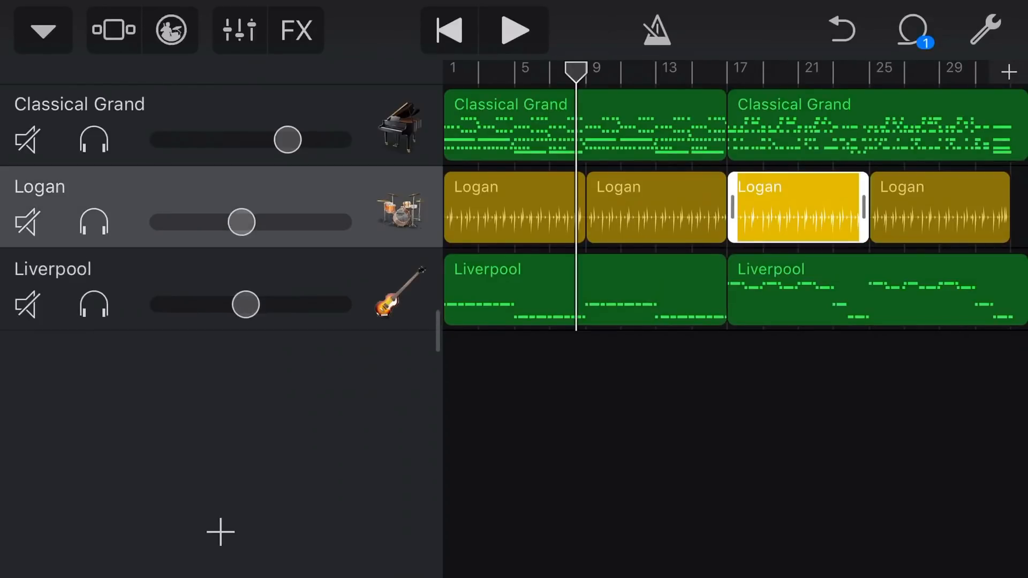
left_click(513, 206)
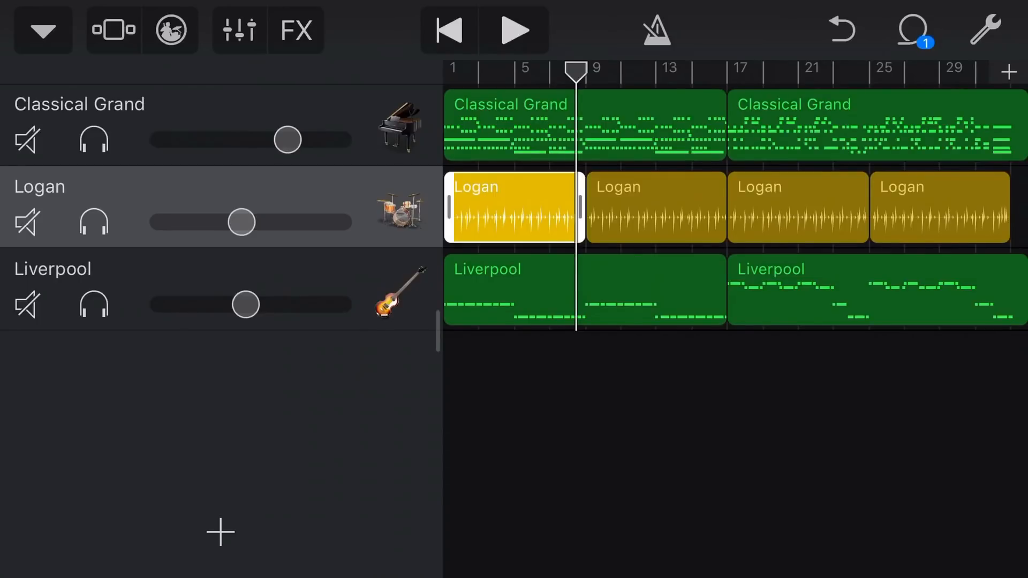
left_click(655, 207)
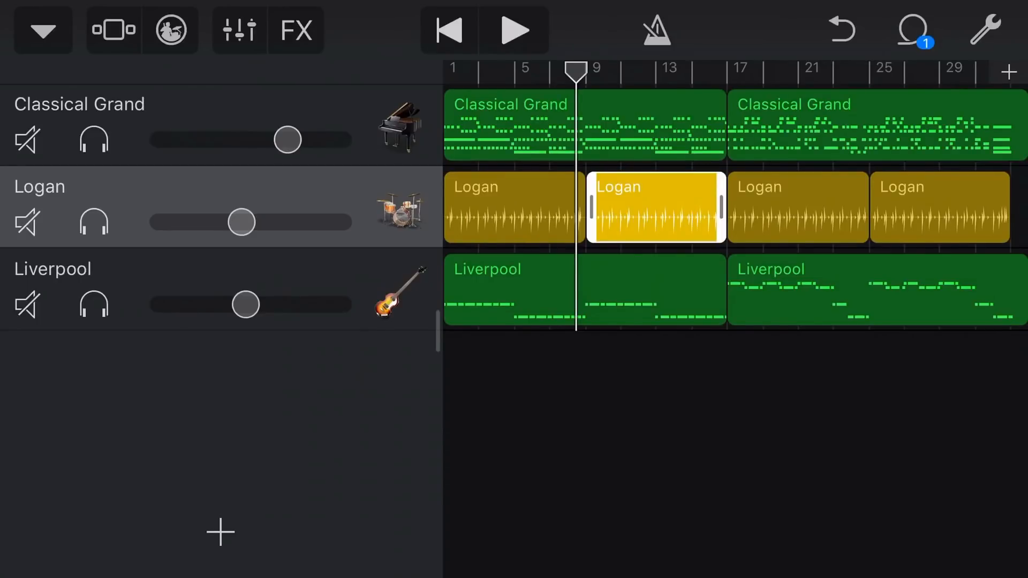
left_click(584, 124)
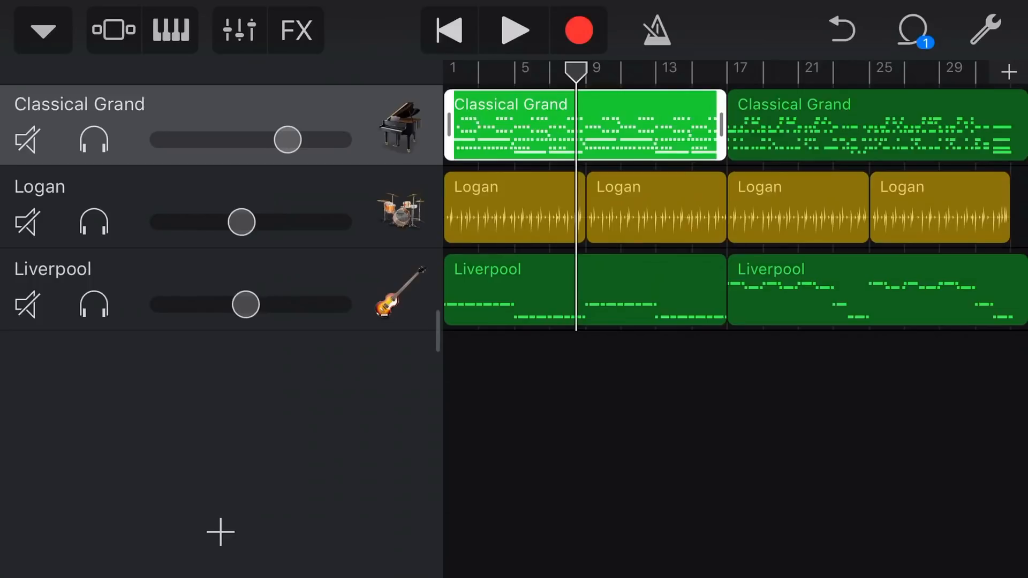